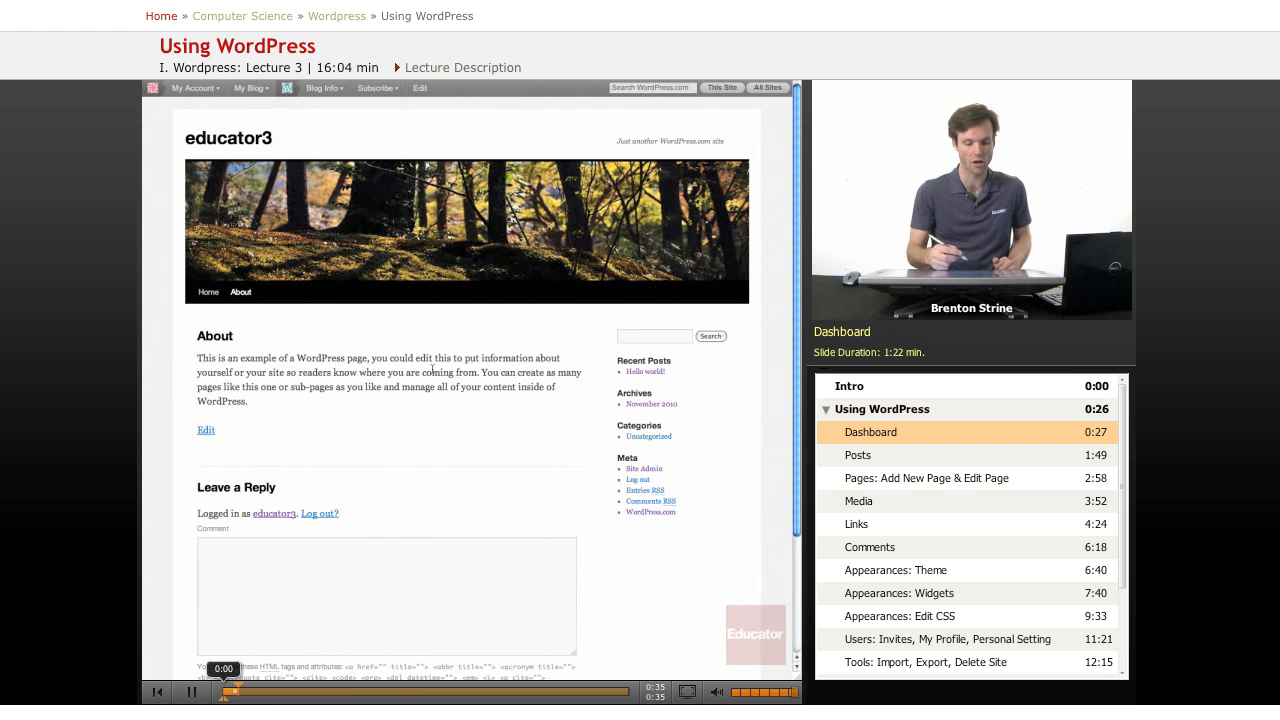
- Go from the About page to the blog's admin Dashboard via the admin bar
click(212, 292)
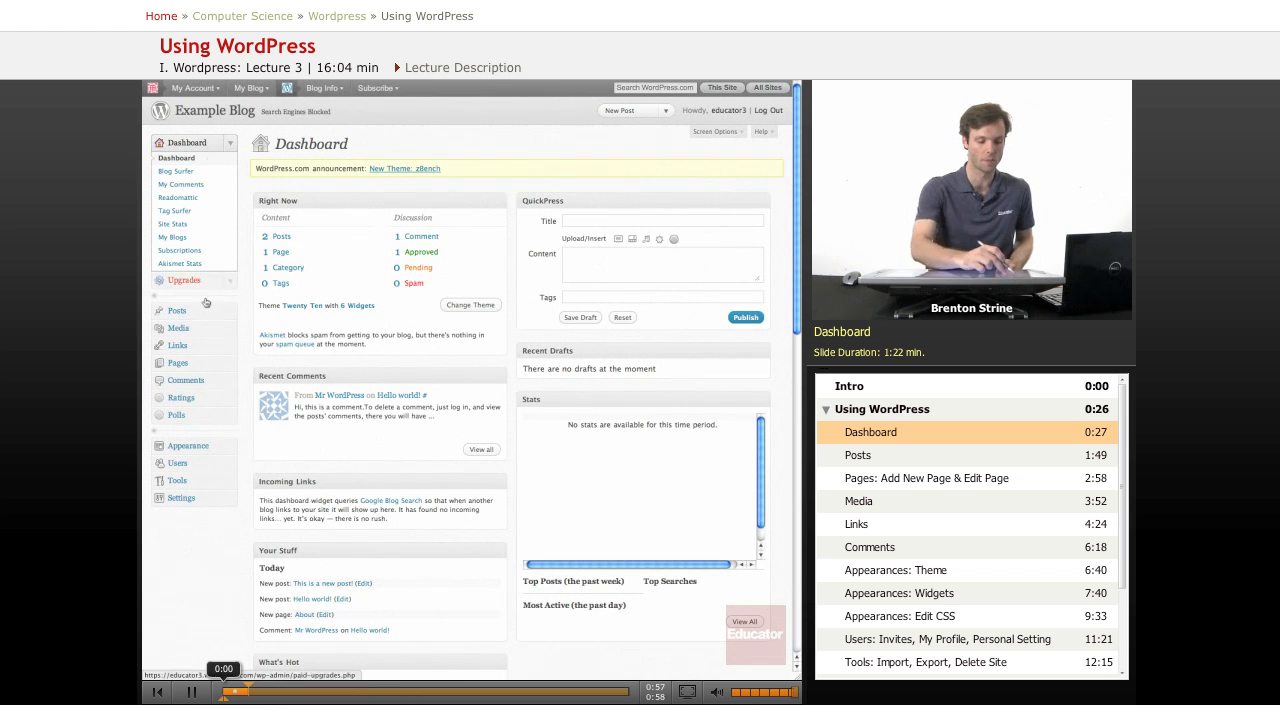
mouse_move(206, 546)
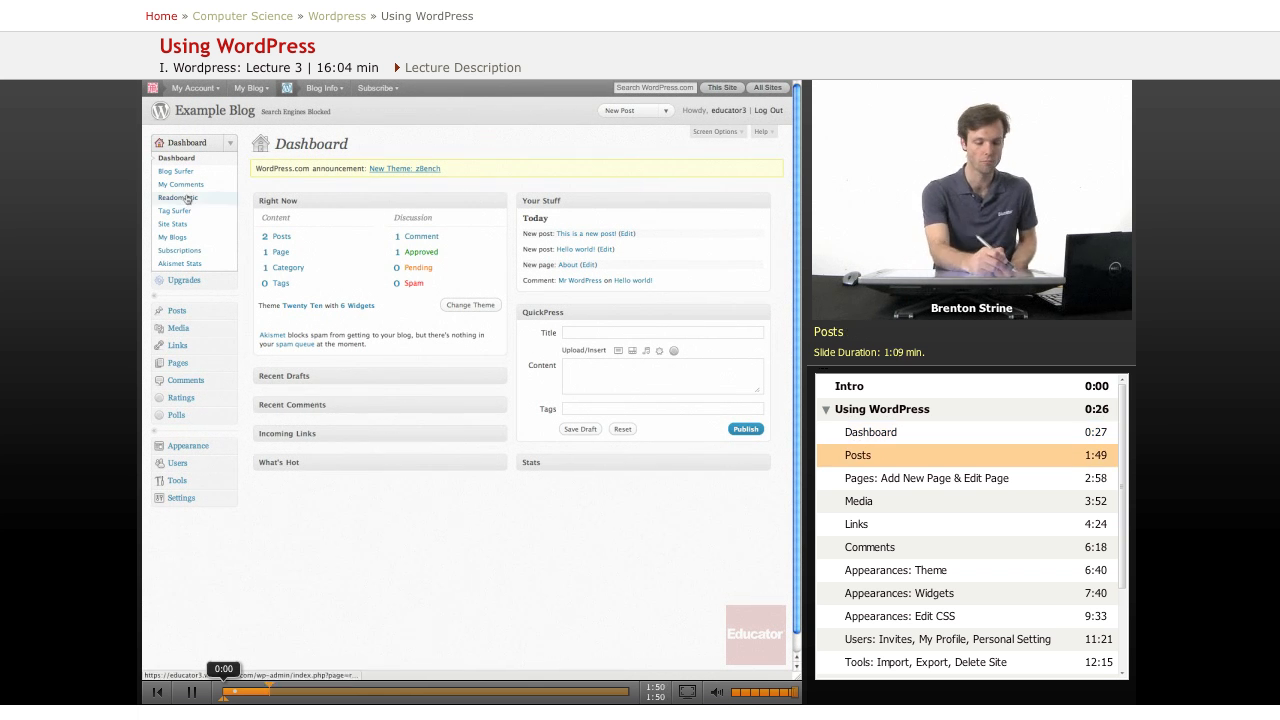
mouse_move(176, 224)
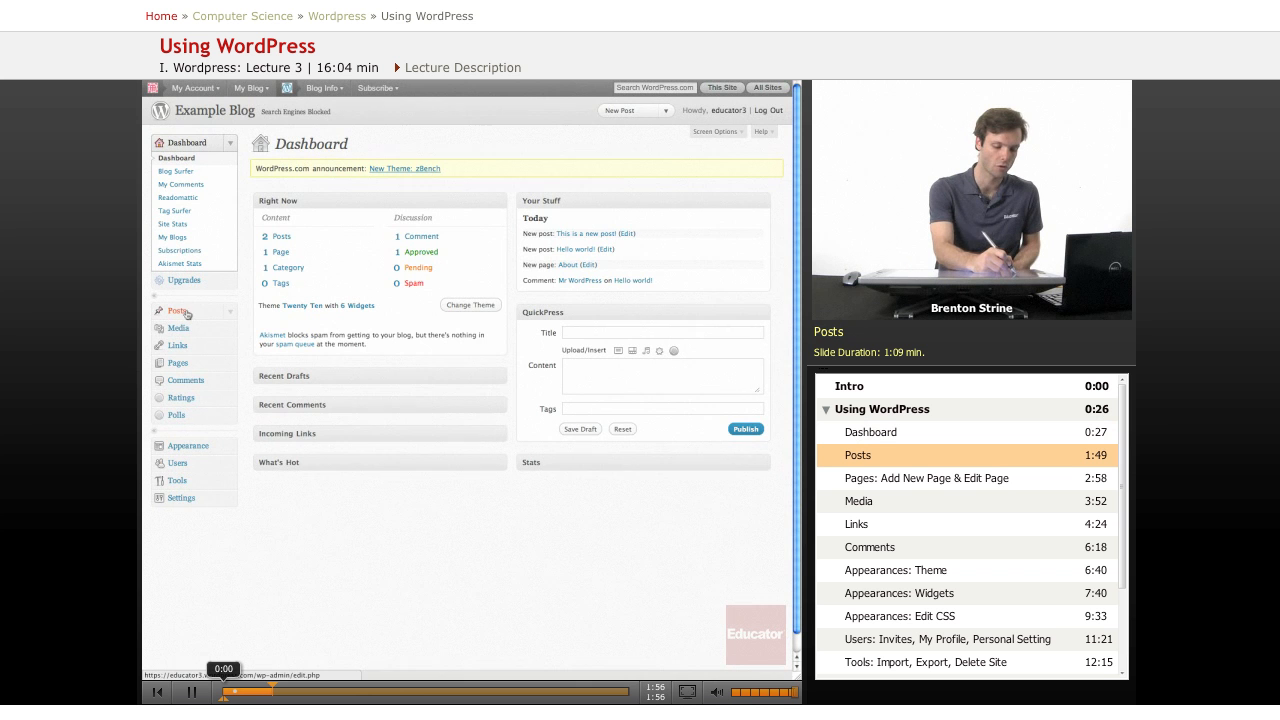
- Go to the Posts list and start a blank Add New Post
click(176, 312)
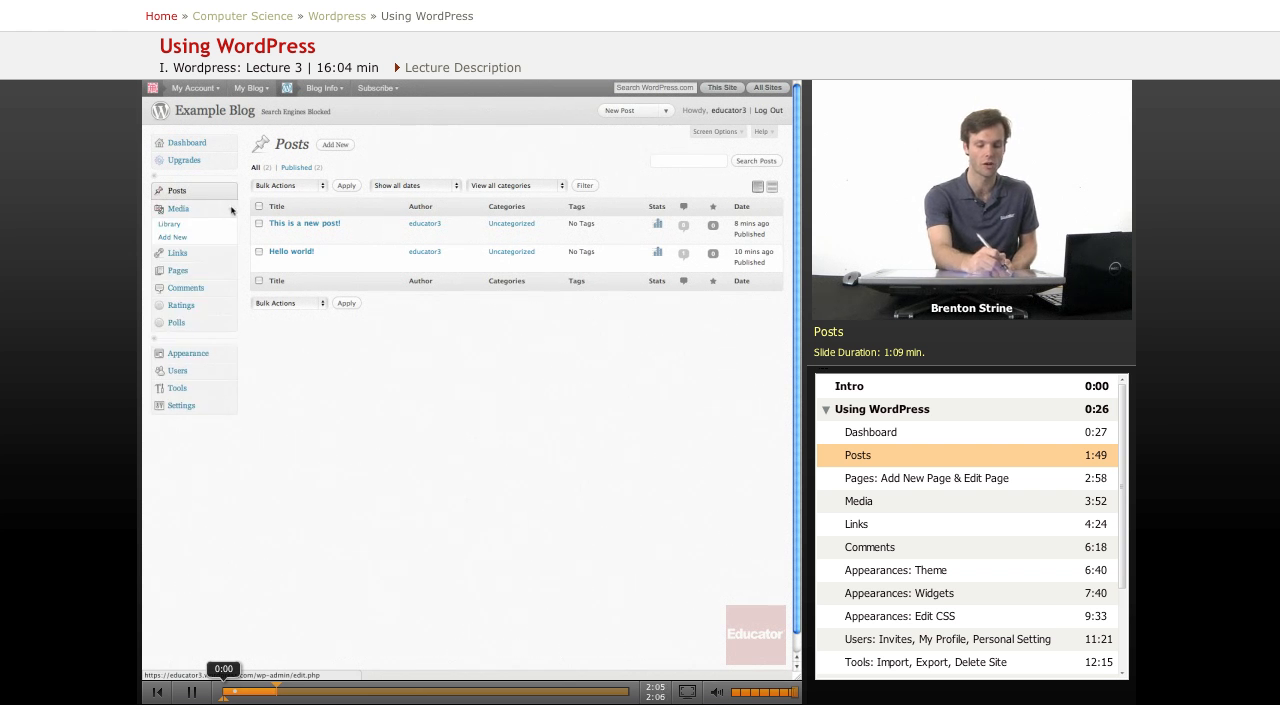
click(176, 190)
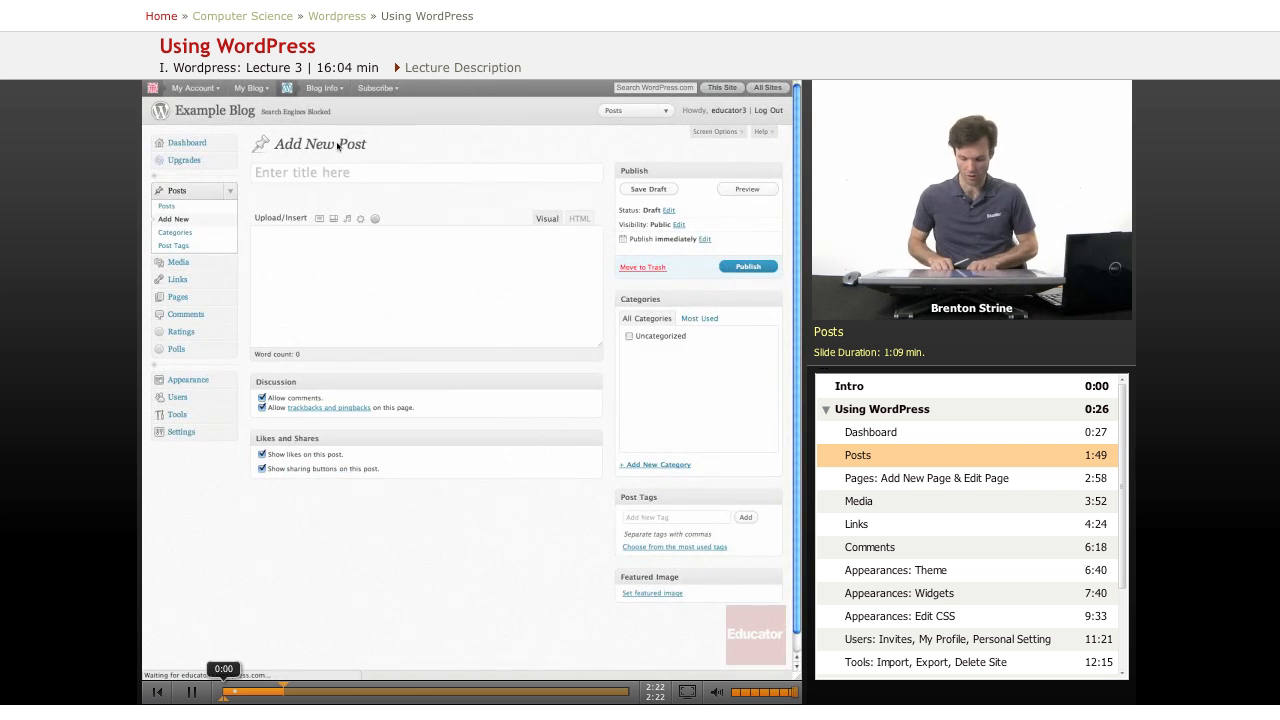
- Write the post title 'not now' and body 'later', then save it as a draft
text(not now)
text(later)
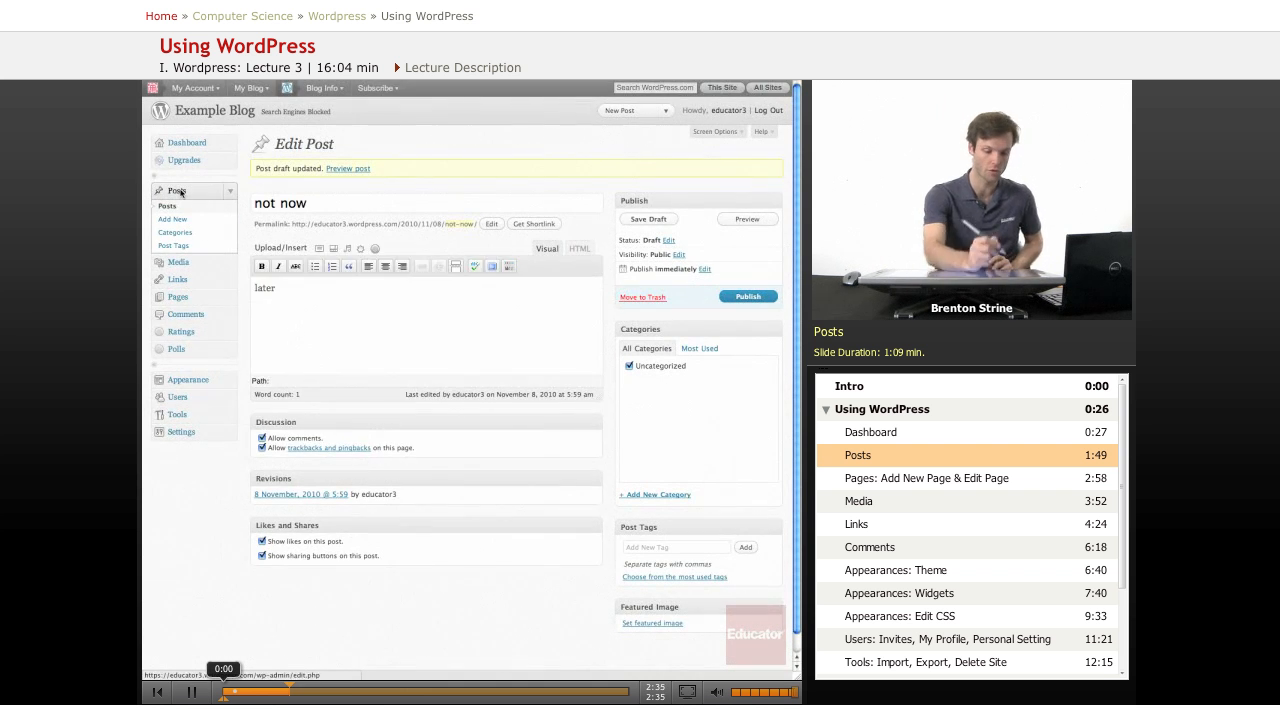
- Return to the Posts list showing the 'not now' draft at the top
click(168, 206)
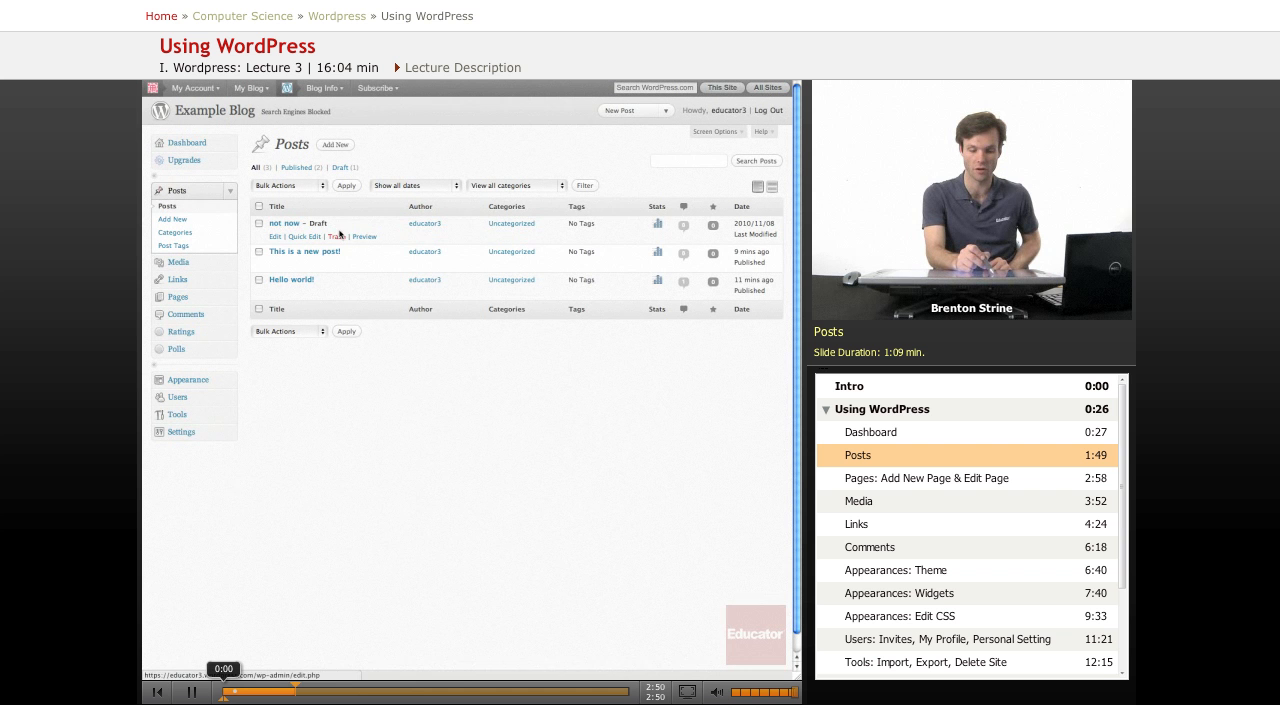
mouse_move(364, 236)
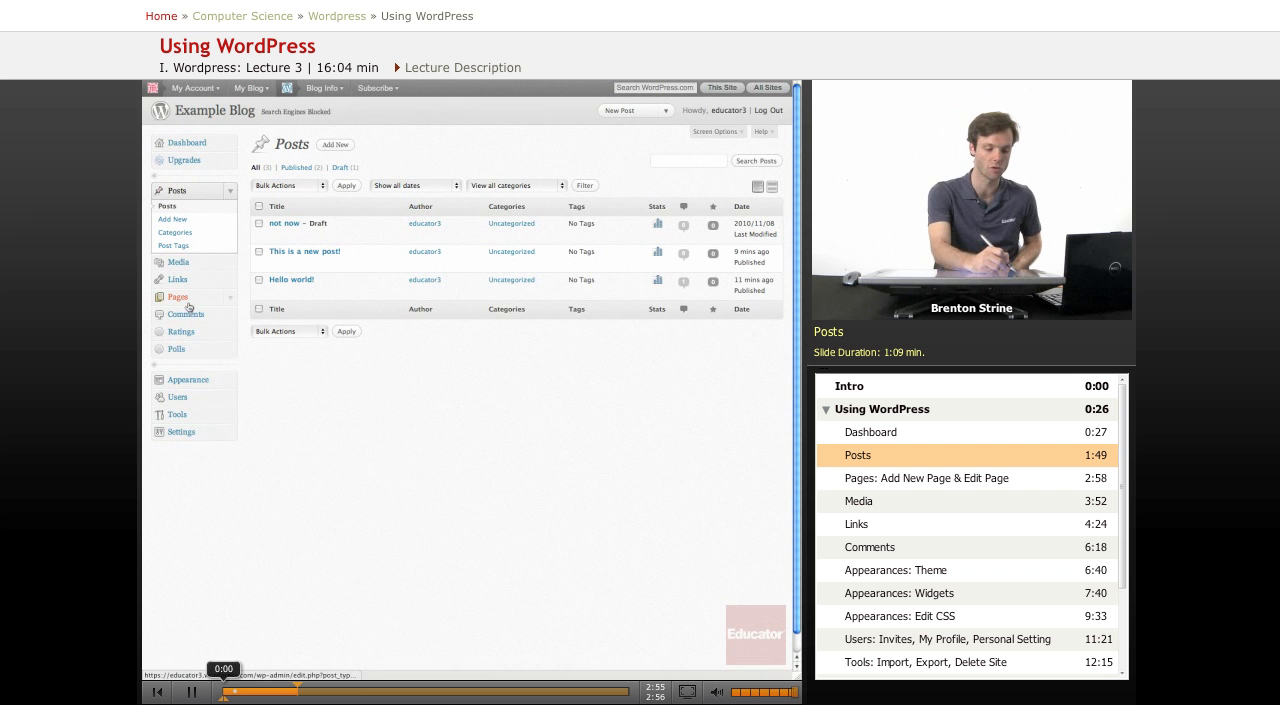
mouse_move(184, 298)
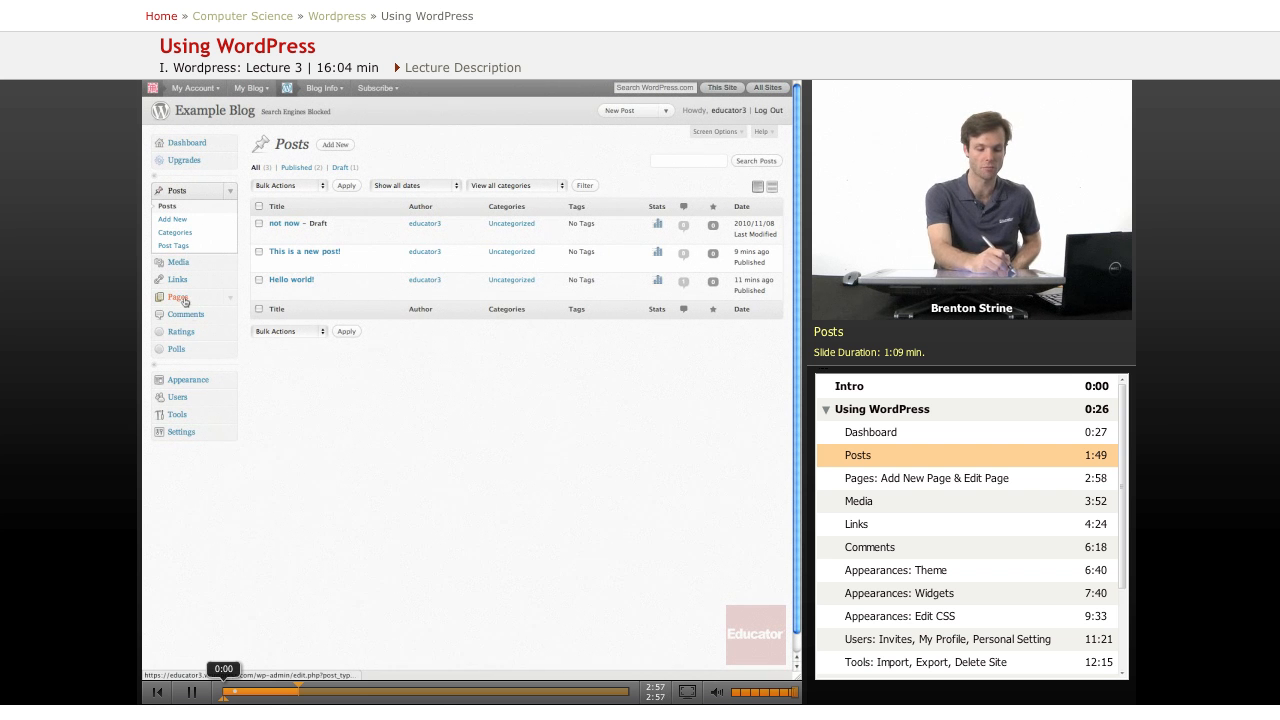